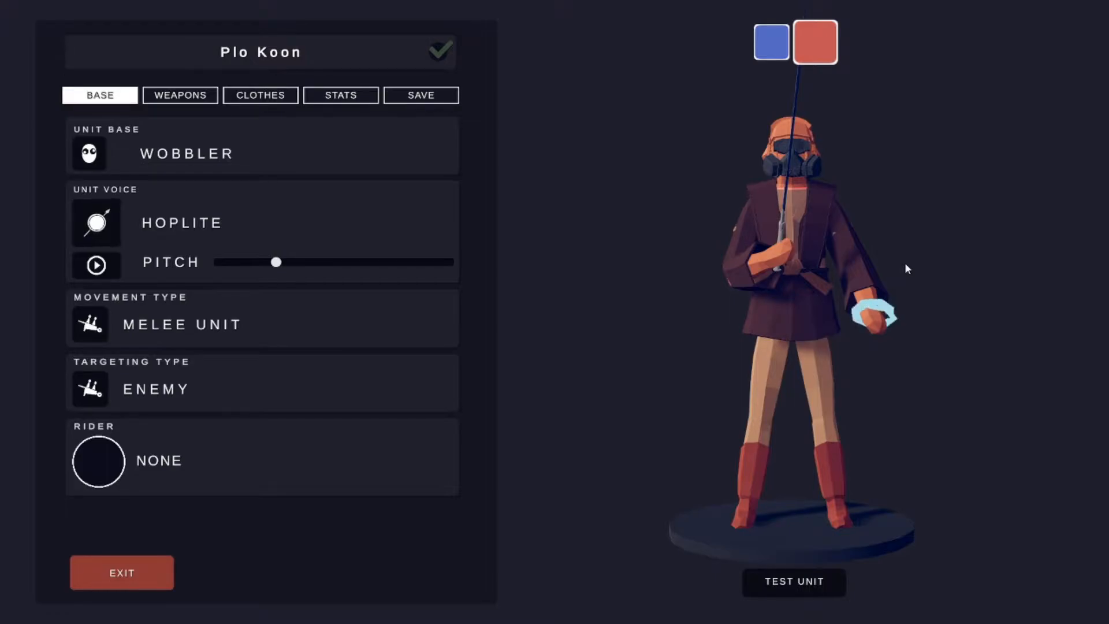
mouse_move(501, 148)
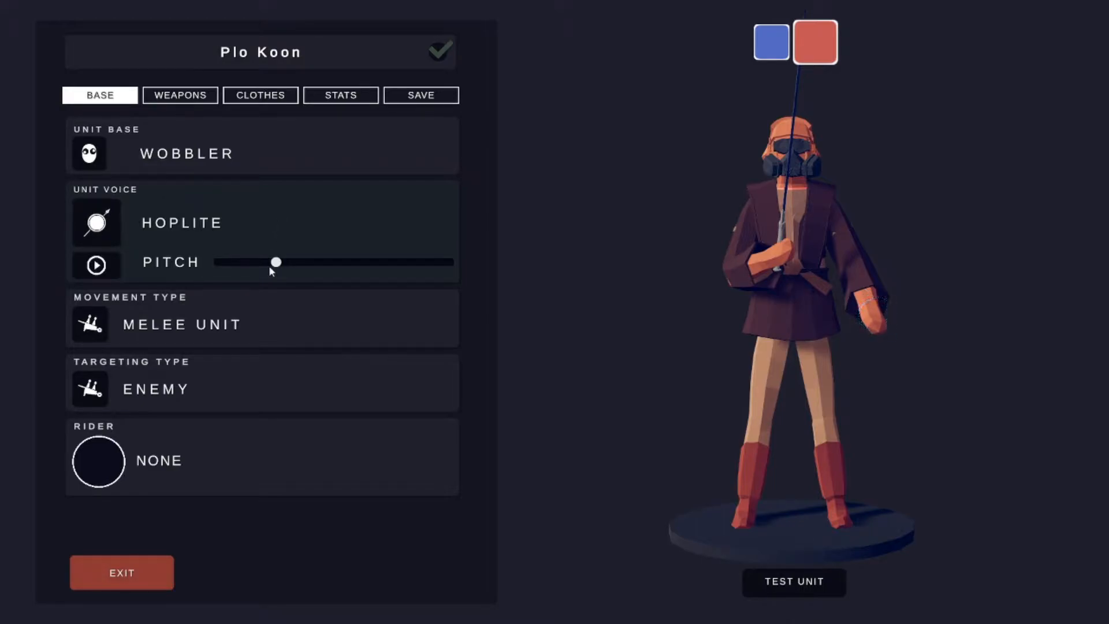
Preview Plo Koon's voice, then inspect the Quan weapon's colors in the weapons loadout.
left_click(97, 265)
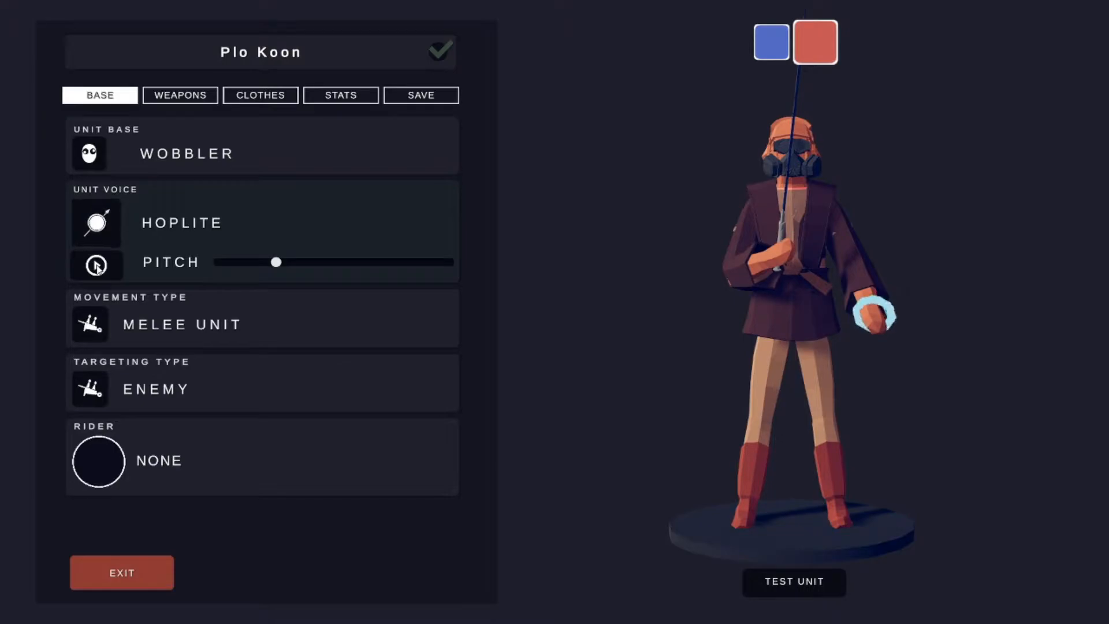
left_click(95, 264)
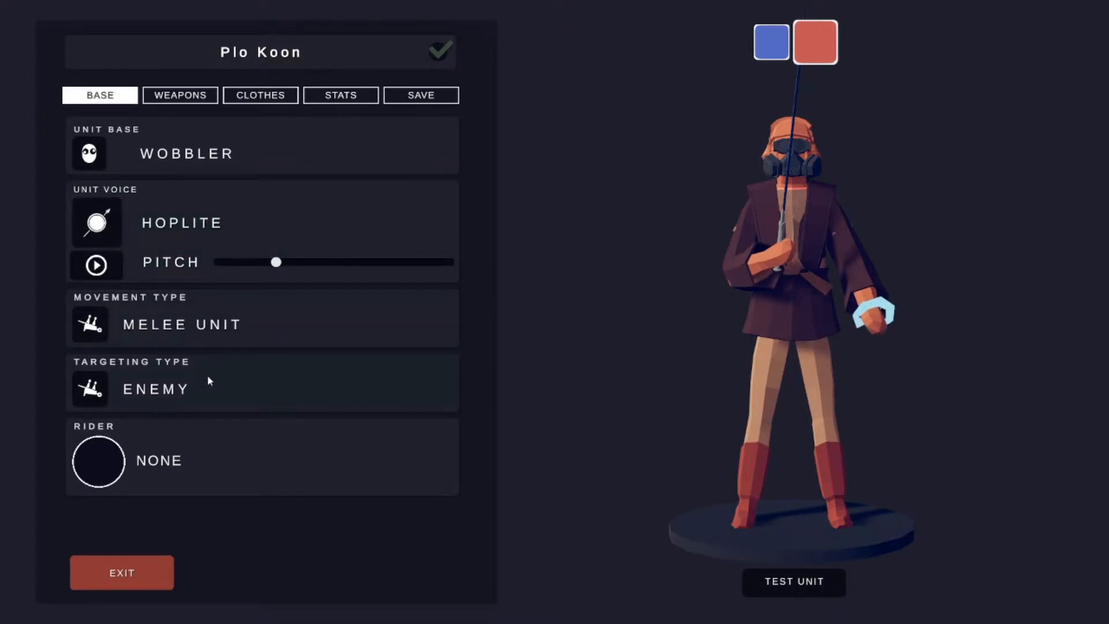
left_click(180, 94)
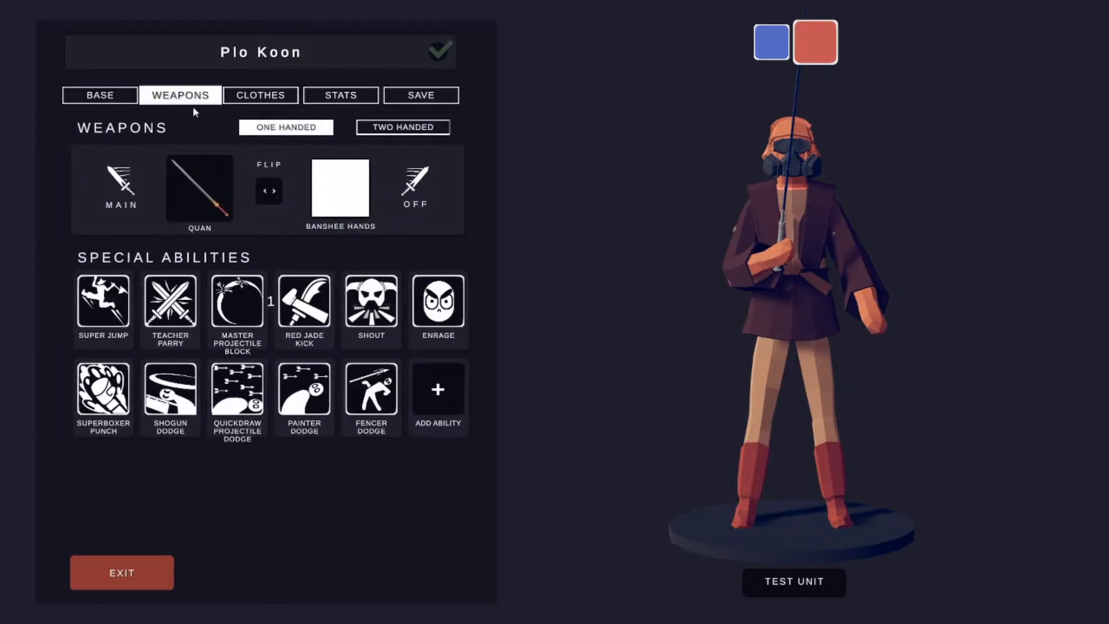
left_click(200, 187)
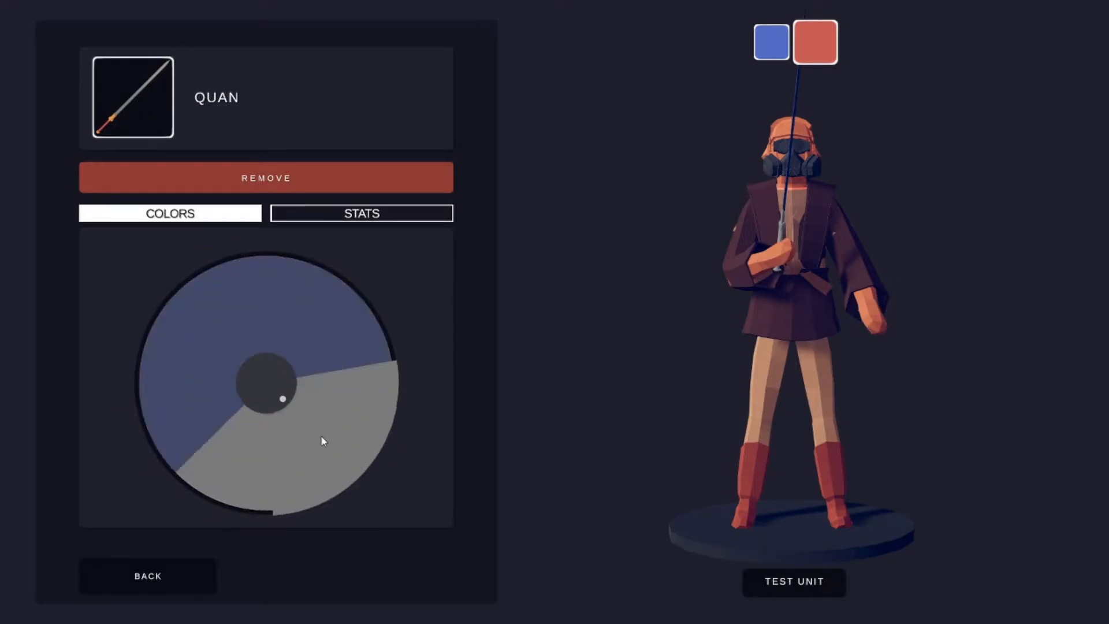
left_click(147, 575)
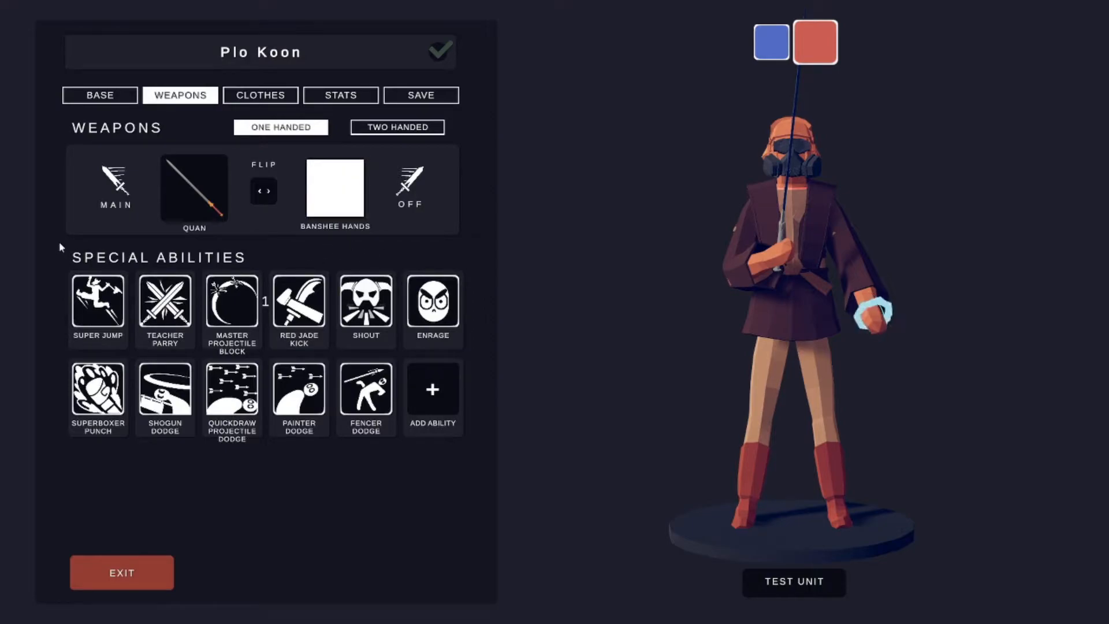
left_click(165, 310)
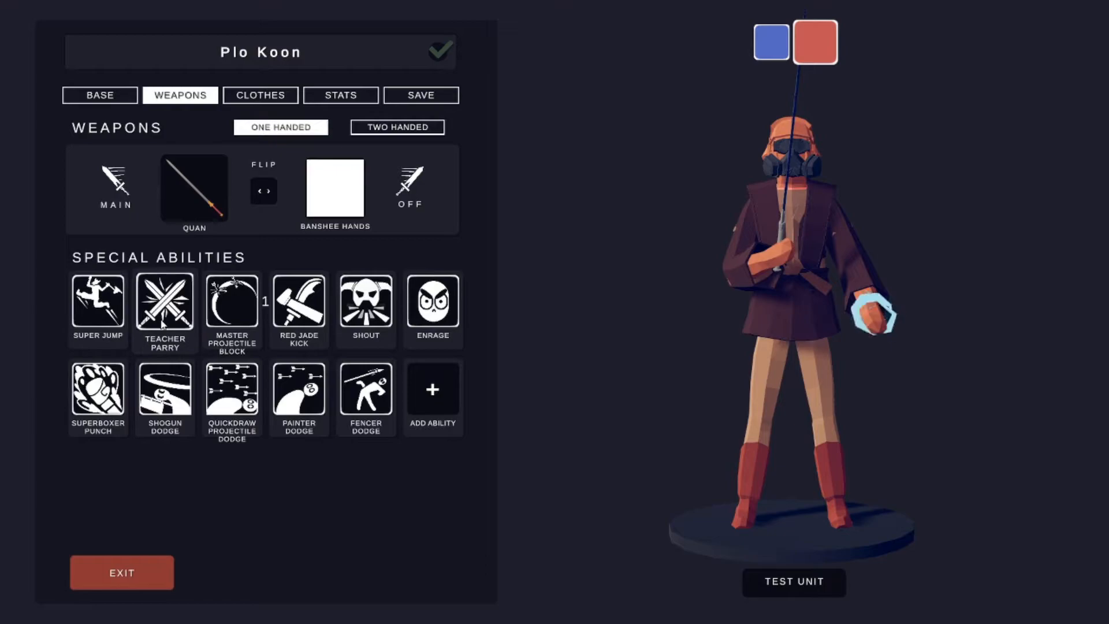
mouse_move(233, 304)
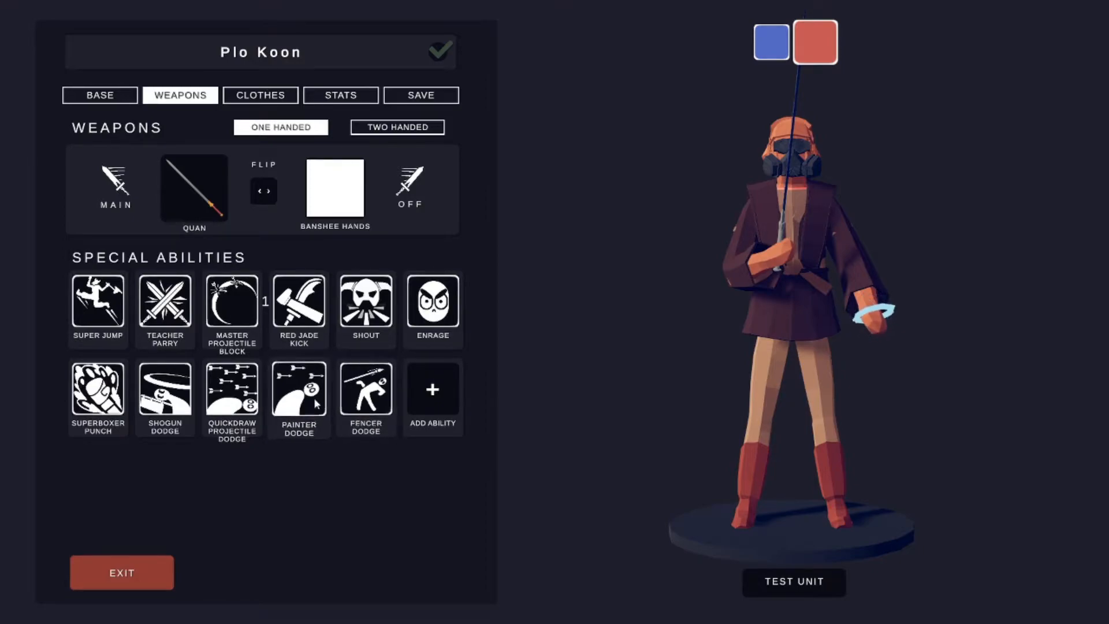
Inspect the color settings of the Gallic Helmet 00 and TABG Gas Mask 00.
left_click(259, 95)
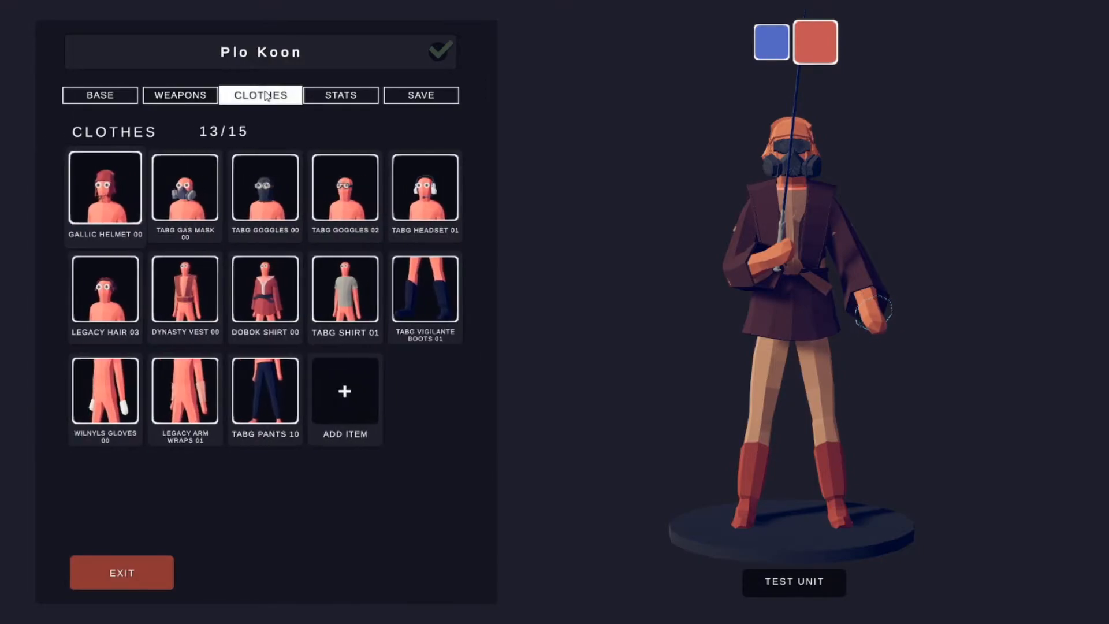
left_click(104, 191)
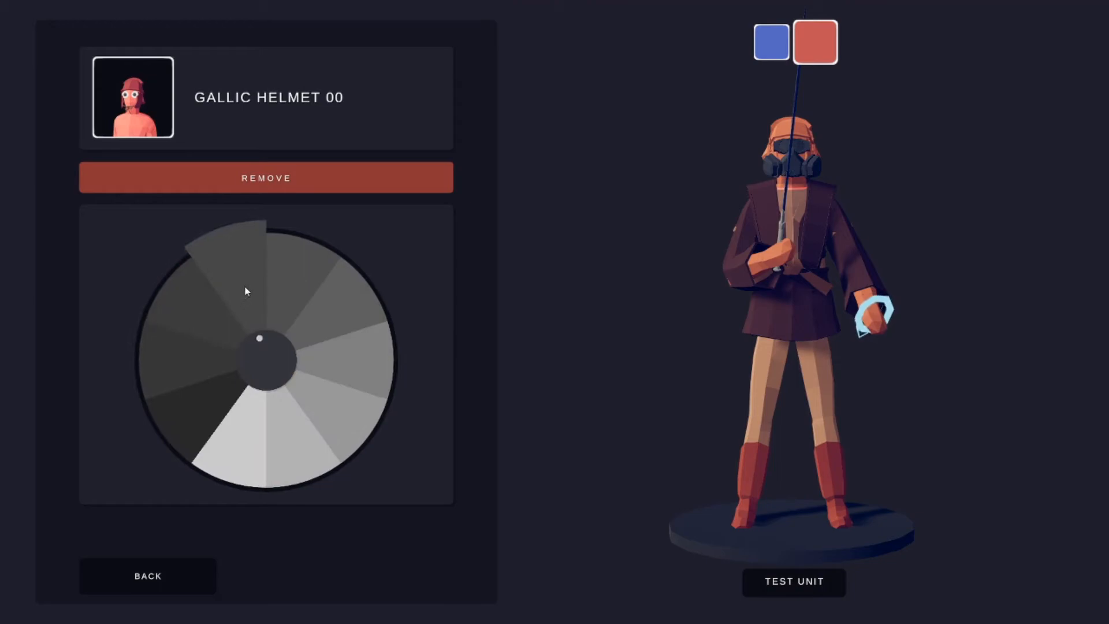
left_click(146, 576)
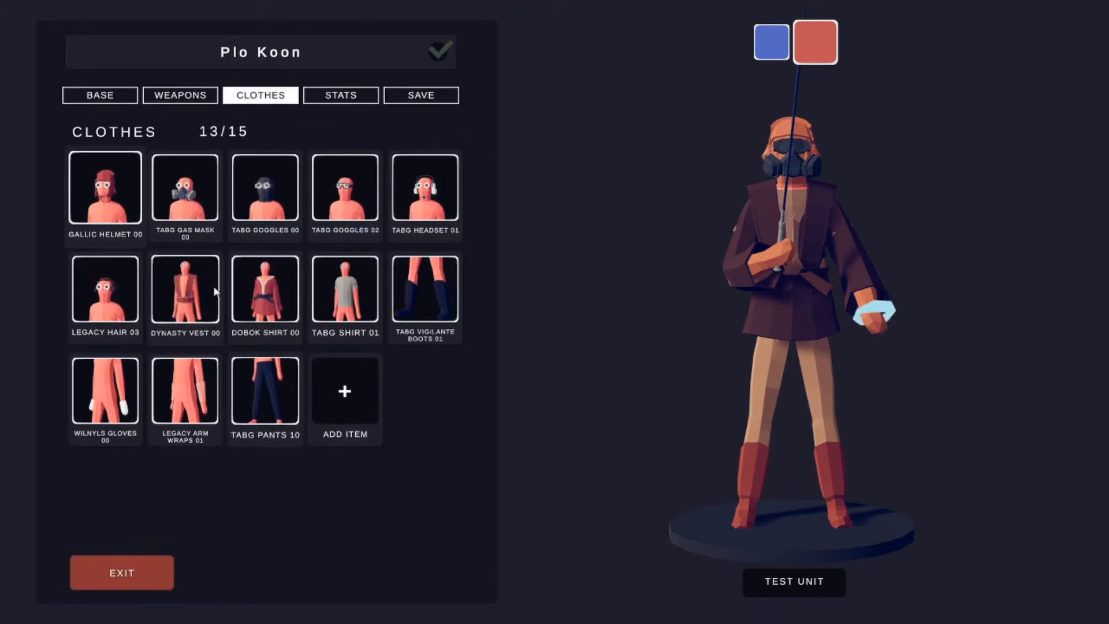
left_click(185, 193)
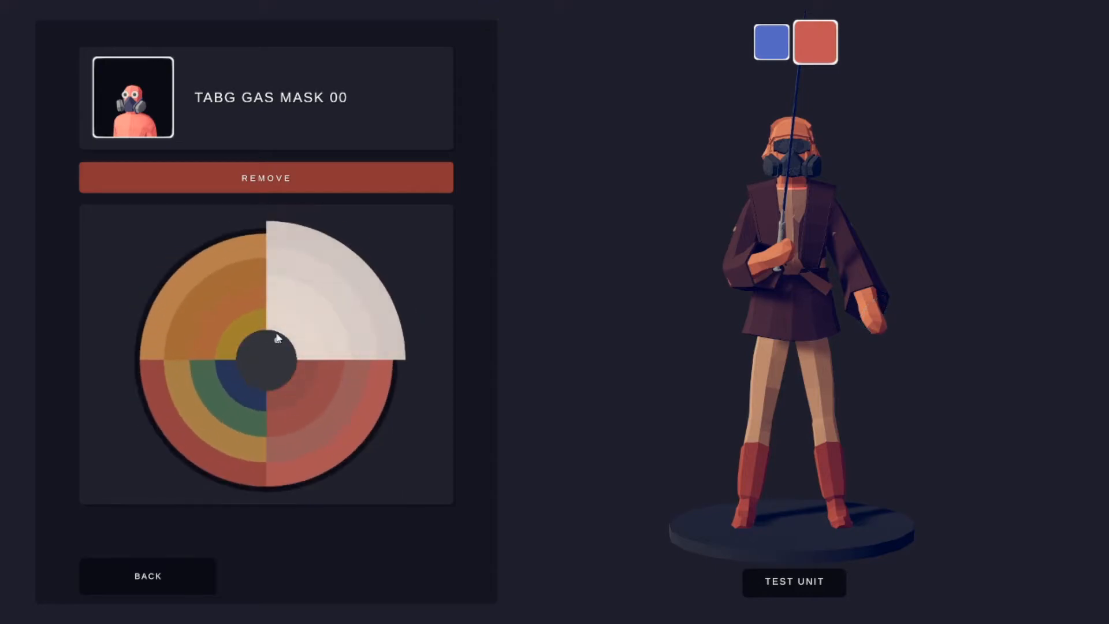
left_click(147, 576)
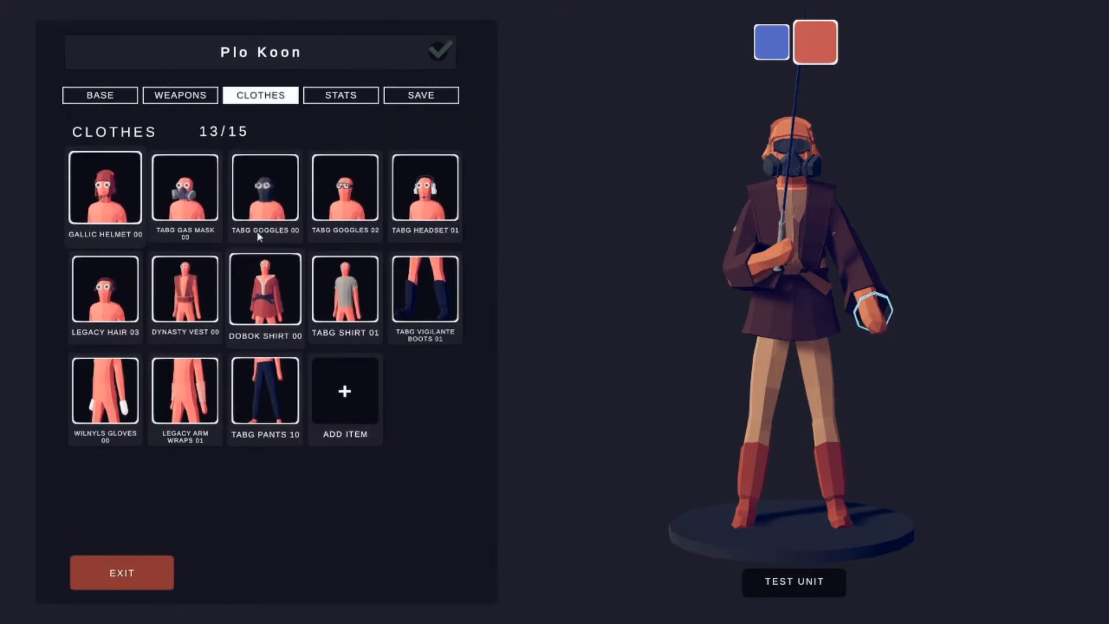
Inspect the color settings of TABG Goggles 00 and Goggles 02.
left_click(264, 196)
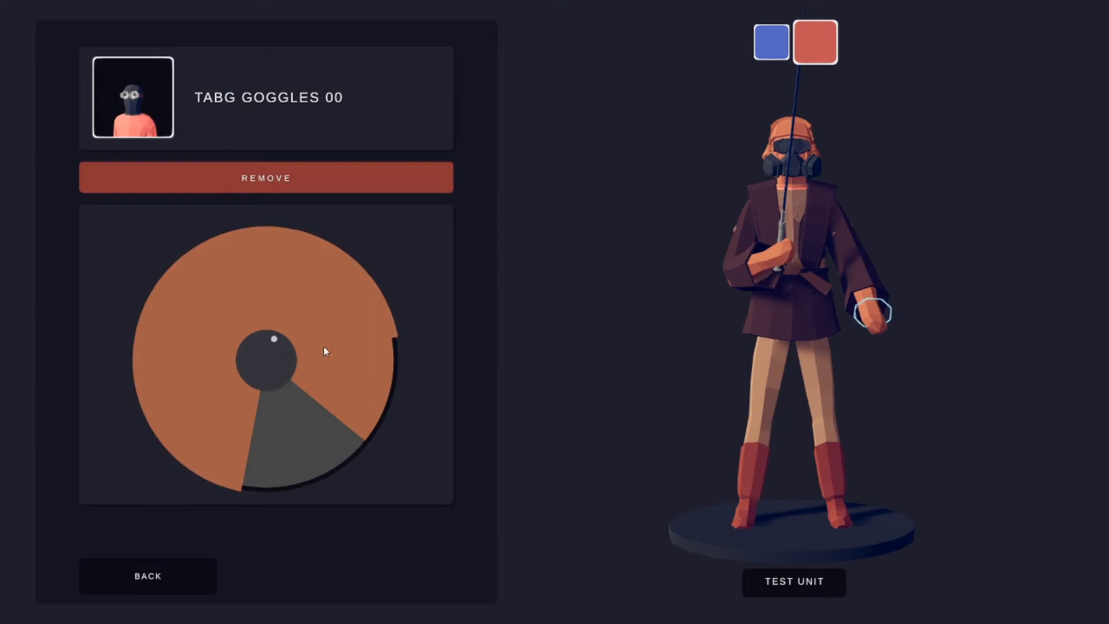
left_click(147, 575)
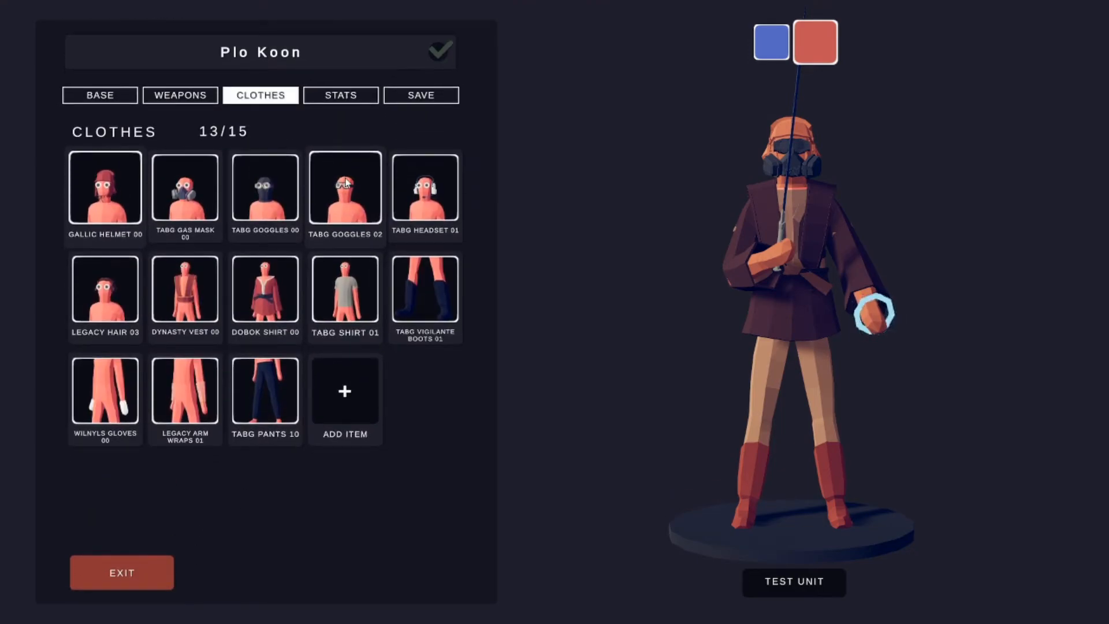
left_click(345, 193)
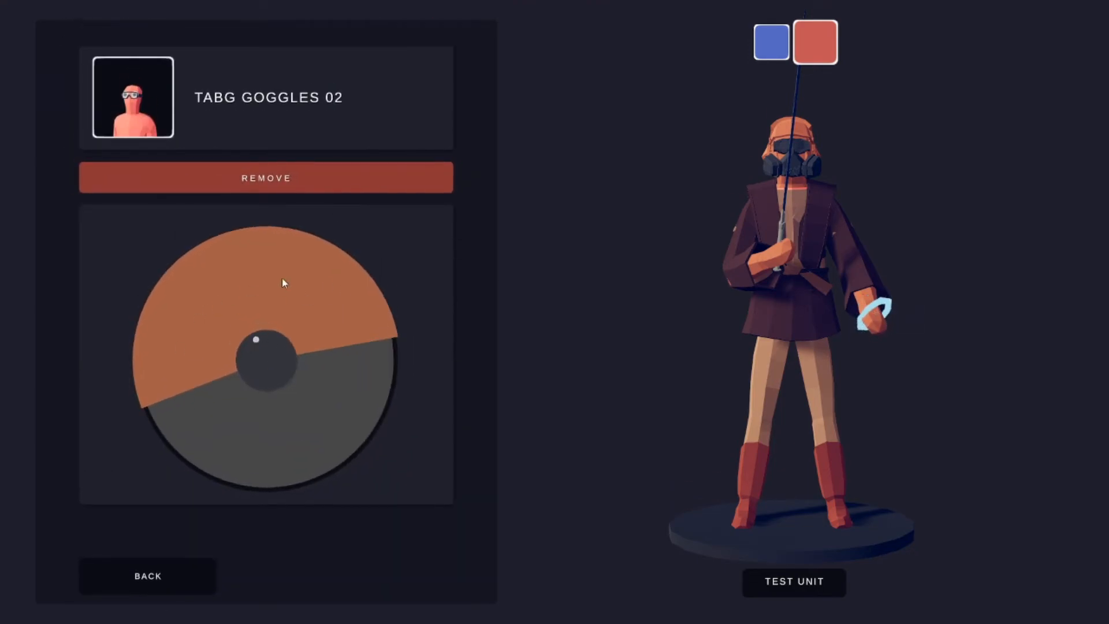
left_click(147, 576)
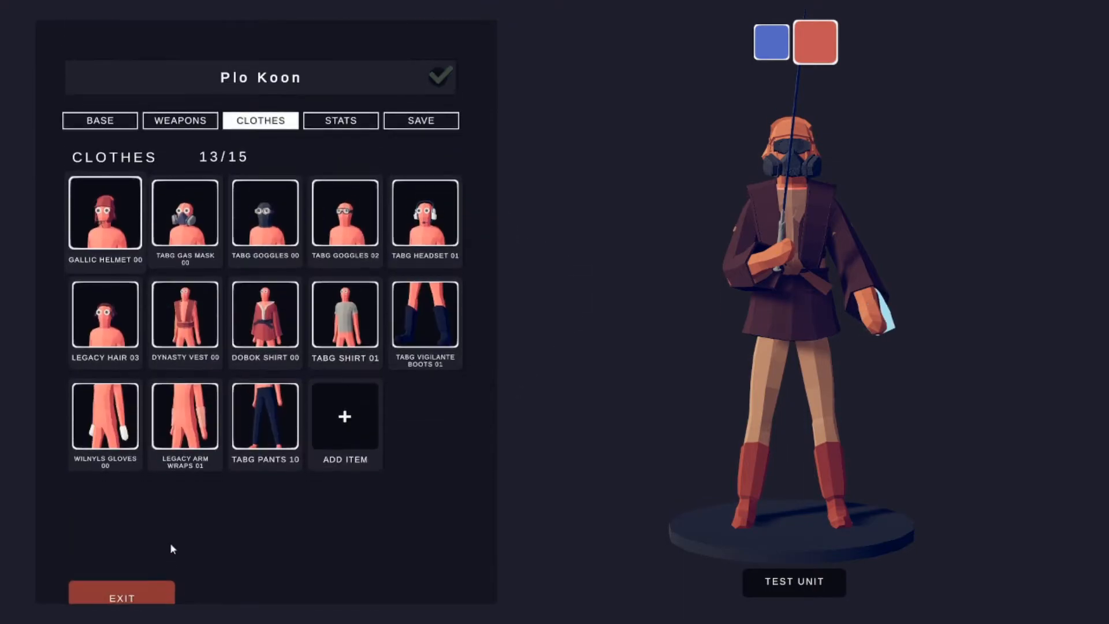
left_click(104, 315)
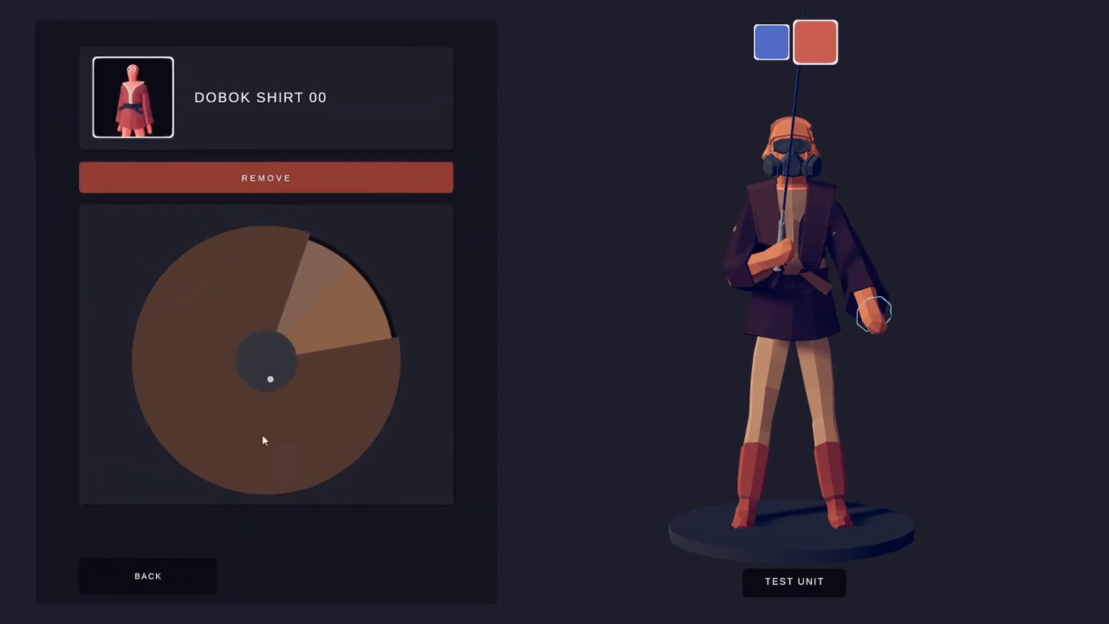
left_click(297, 305)
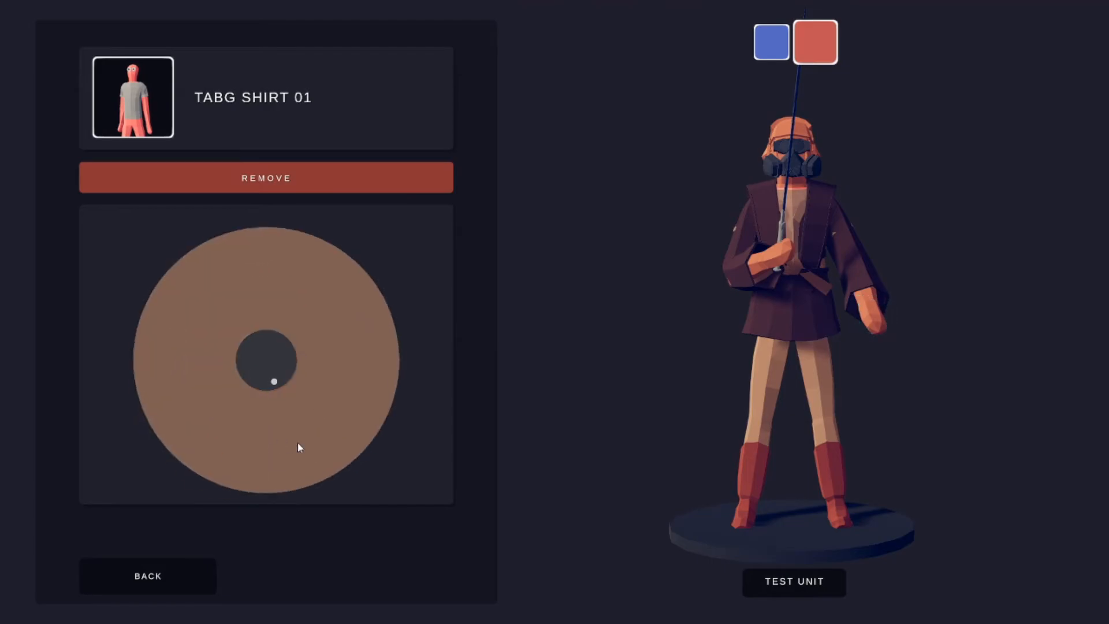
left_click(148, 575)
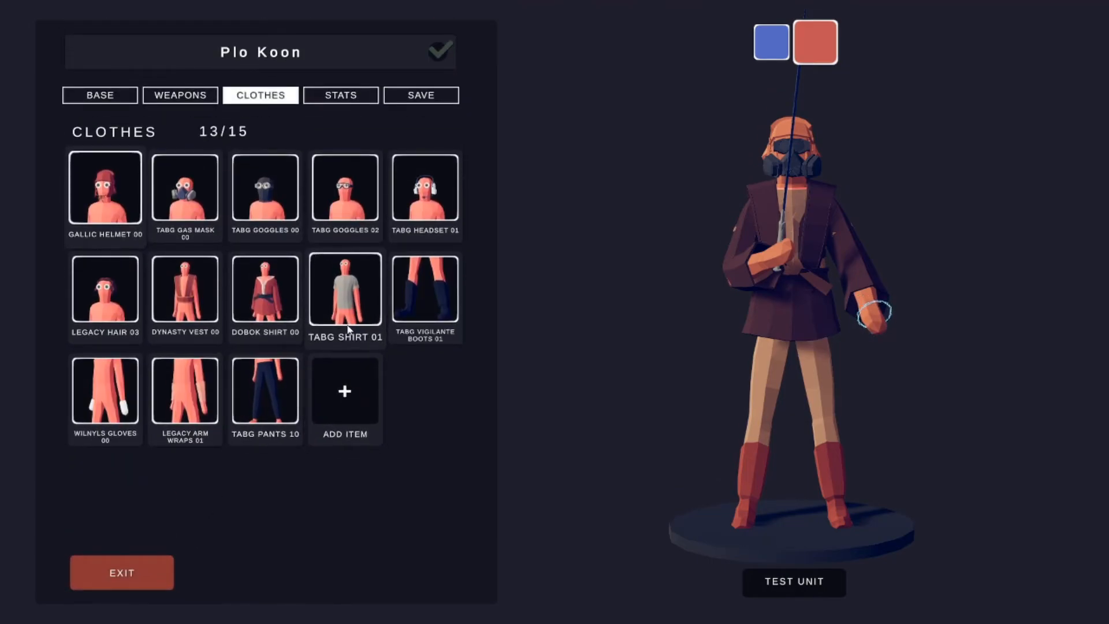
left_click(425, 289)
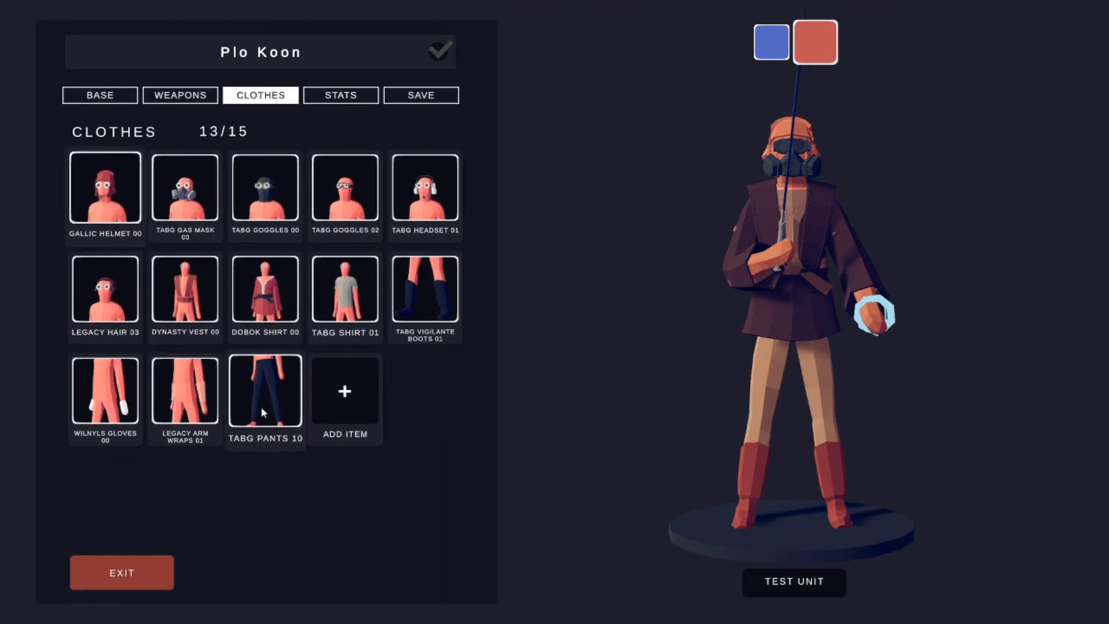
left_click(264, 391)
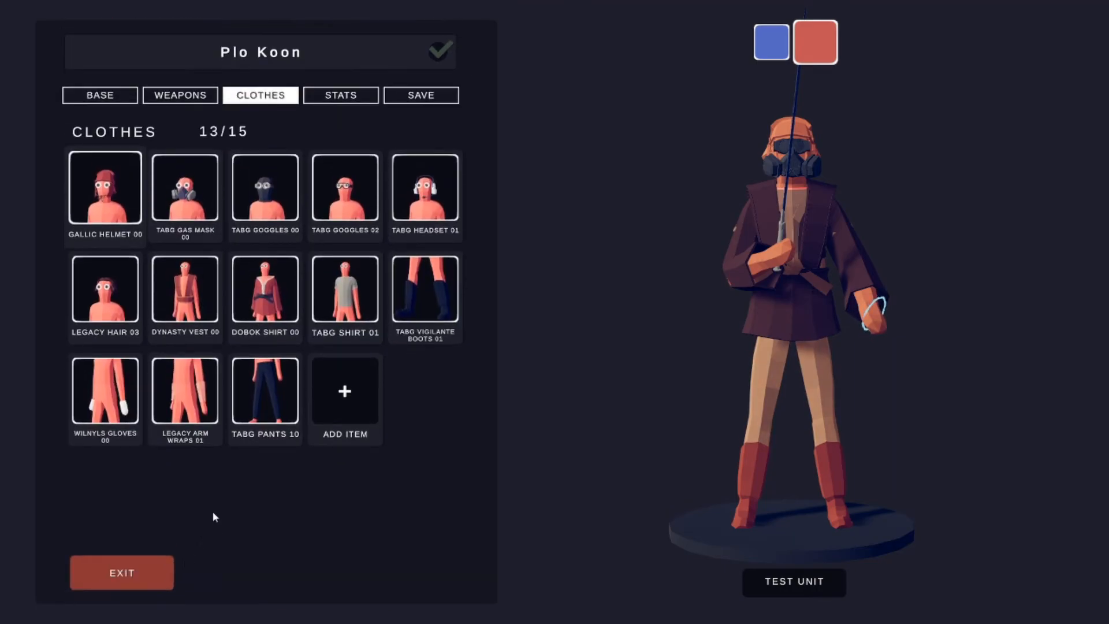
Review Plo Koon's stats (1000 hitpoints, 1.60x size, 2.00x damage), then show the save page.
left_click(340, 94)
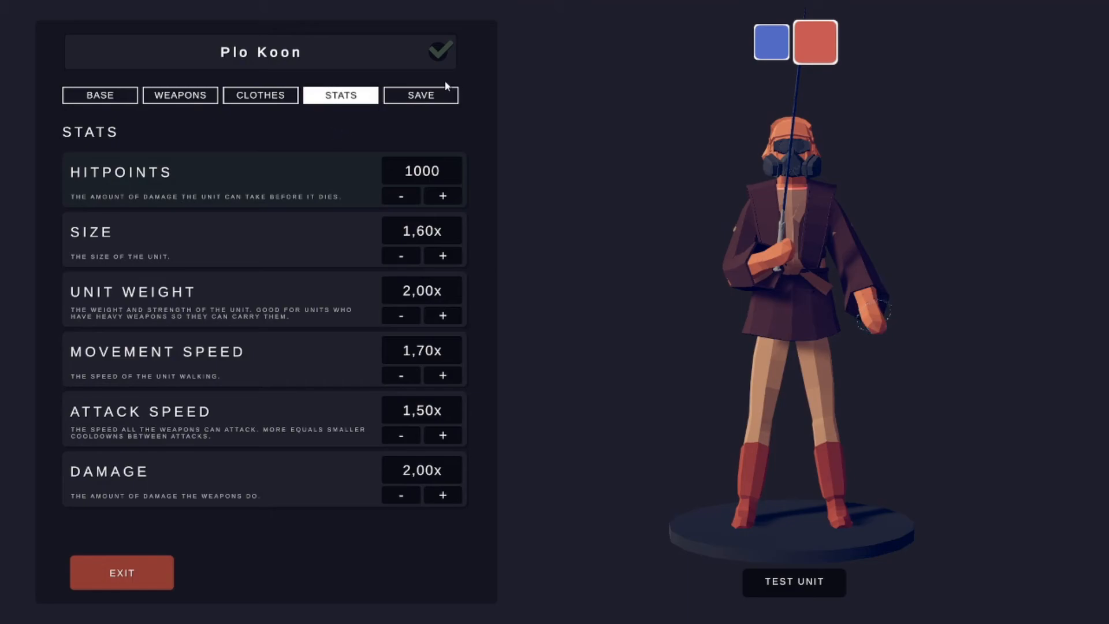
left_click(420, 94)
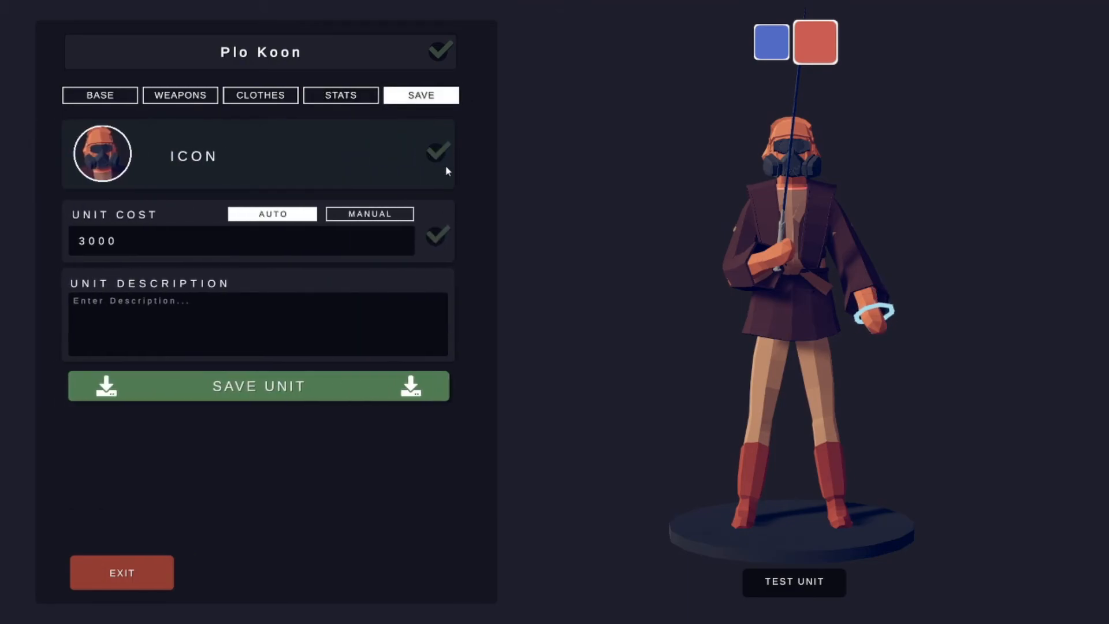
mouse_move(545, 179)
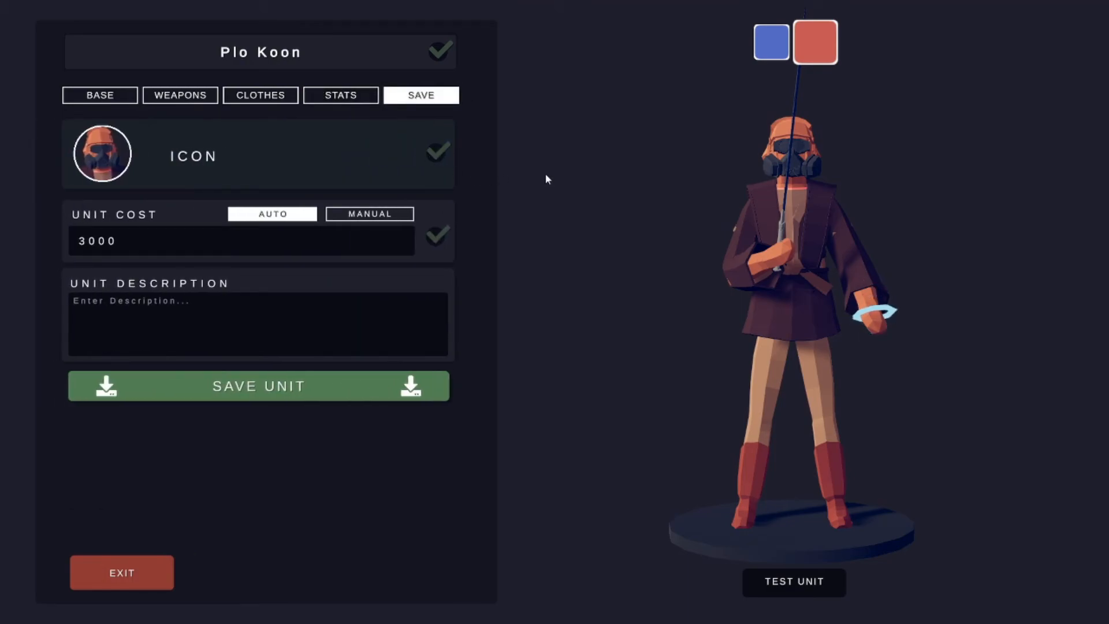